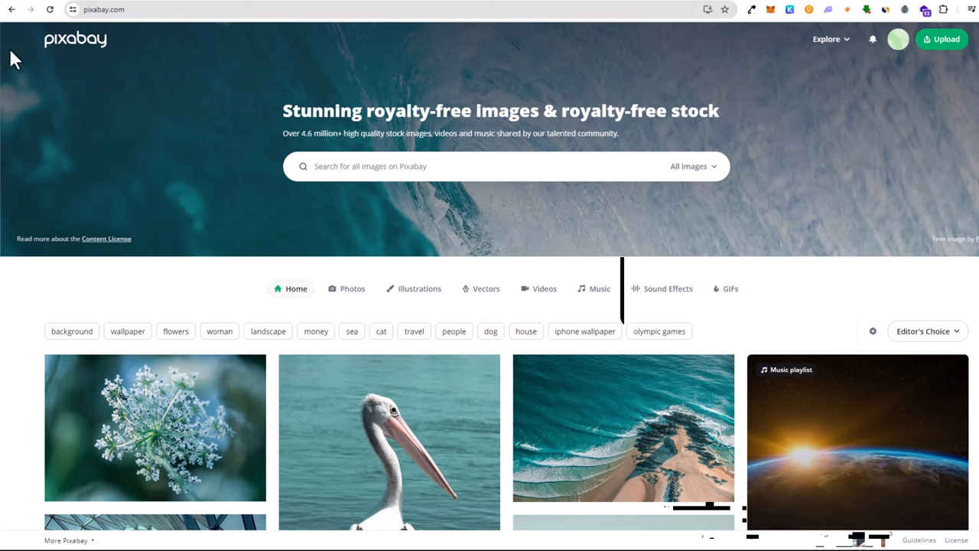
{"action": "mouse_move", "coordinate": [48, 48]}
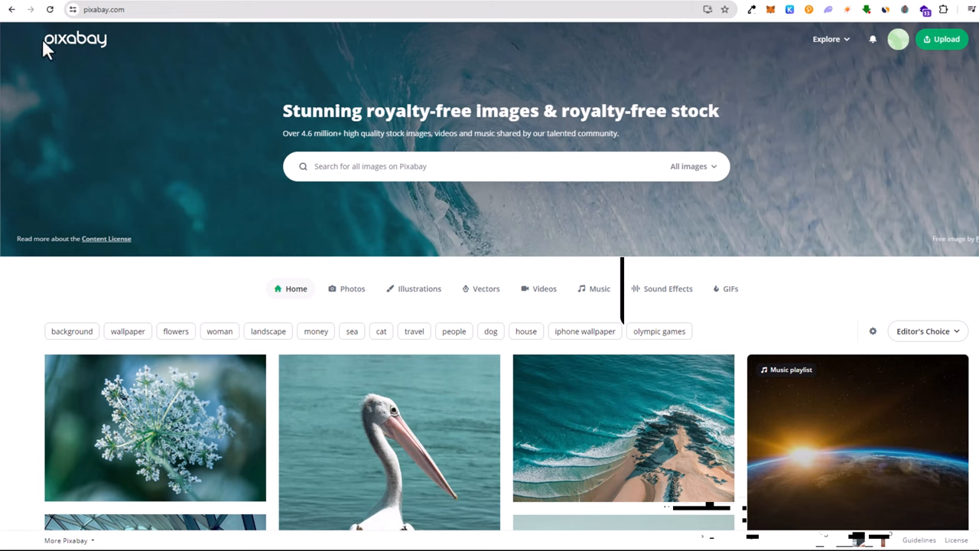
{"action": "mouse_move", "coordinate": [680, 188]}
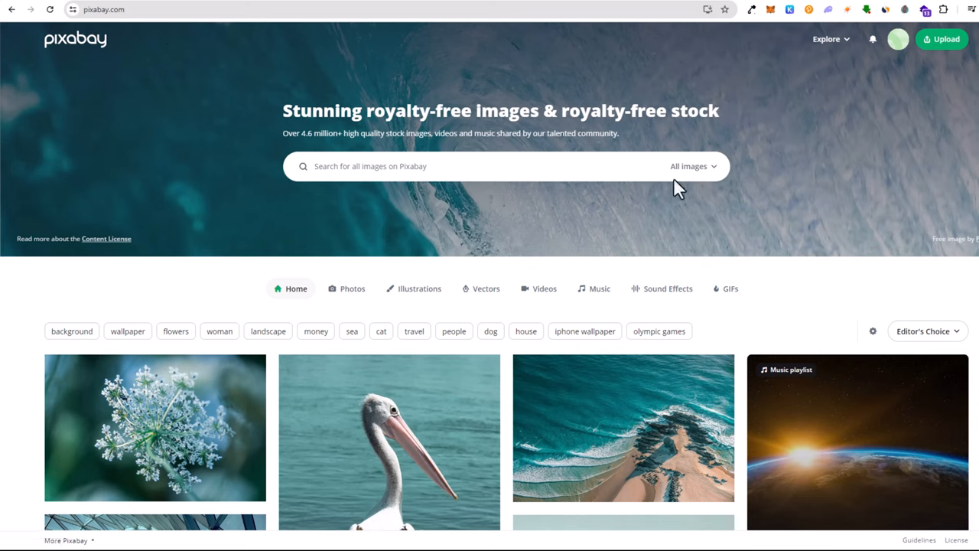
- Set Pixabay's media-type dropdown to Videos for the animals search
{"action": "left_click", "coordinate": [693, 166]}
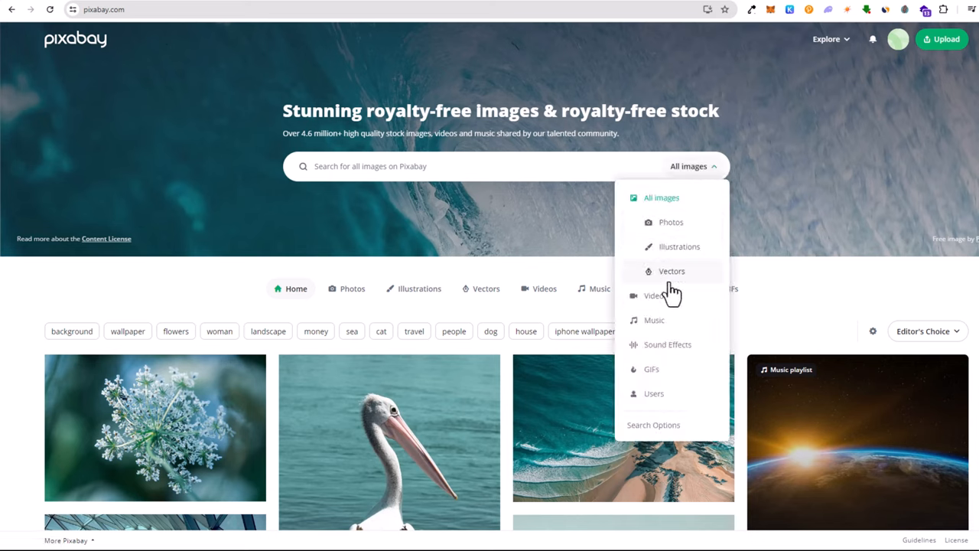
{"action": "left_click", "coordinate": [655, 295]}
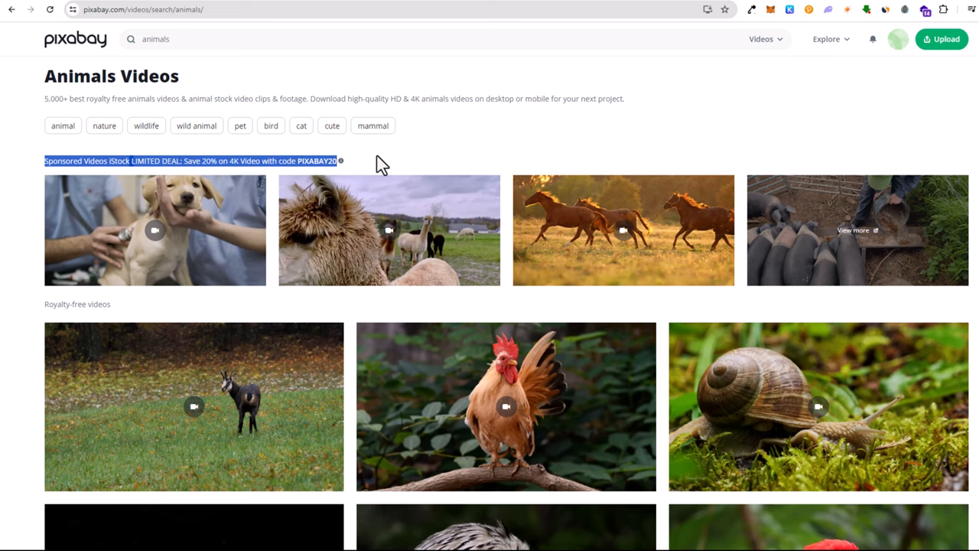
{"action": "mouse_move", "coordinate": [107, 229]}
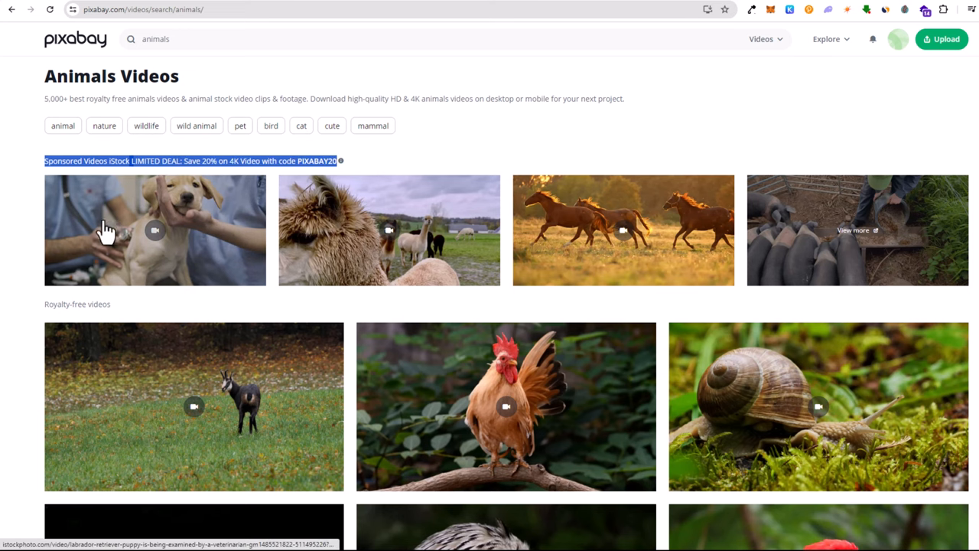
- Browse the Pixabay animal video clips, then select the 'animals' search term
{"action": "scroll", "scroll_direction": "down", "scroll_amount": 3}
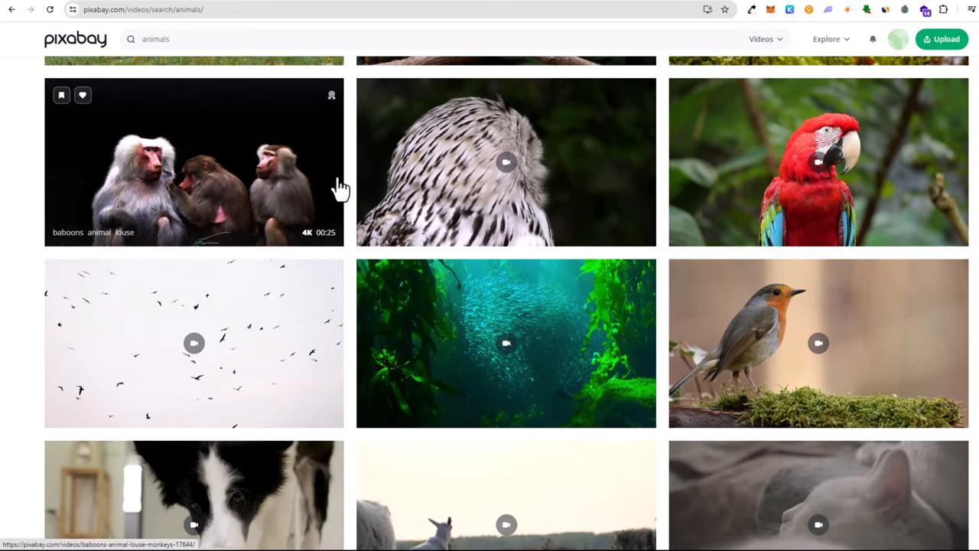
{"action": "scroll", "scroll_direction": "down", "scroll_amount": 3}
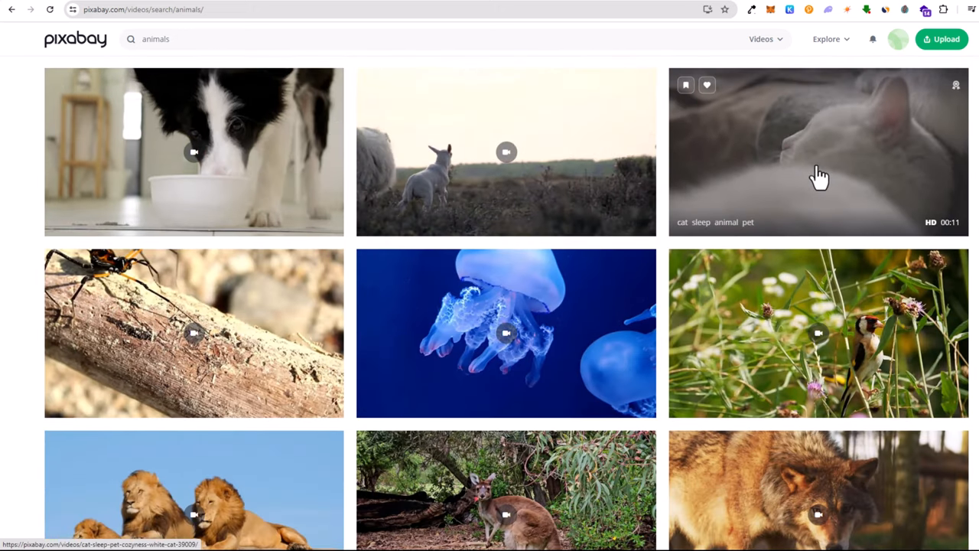
{"action": "scroll", "scroll_direction": "down", "scroll_amount": 3}
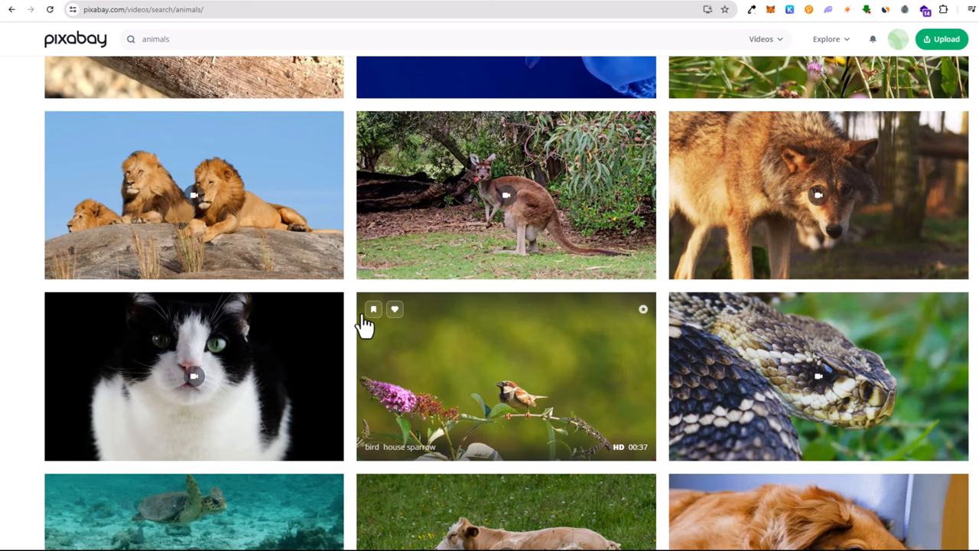
{"action": "scroll", "scroll_direction": "up", "scroll_amount": 3}
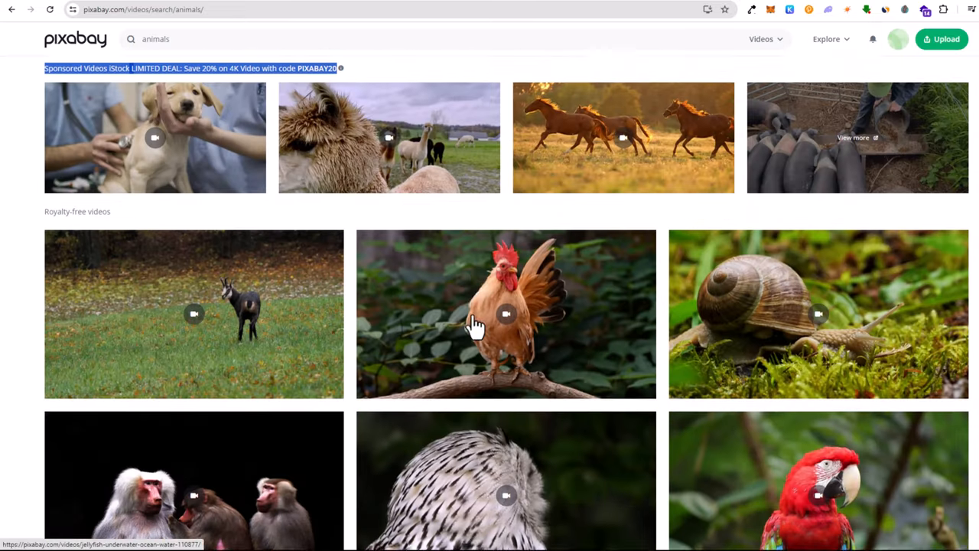
{"action": "scroll", "scroll_direction": "up", "scroll_amount": 3}
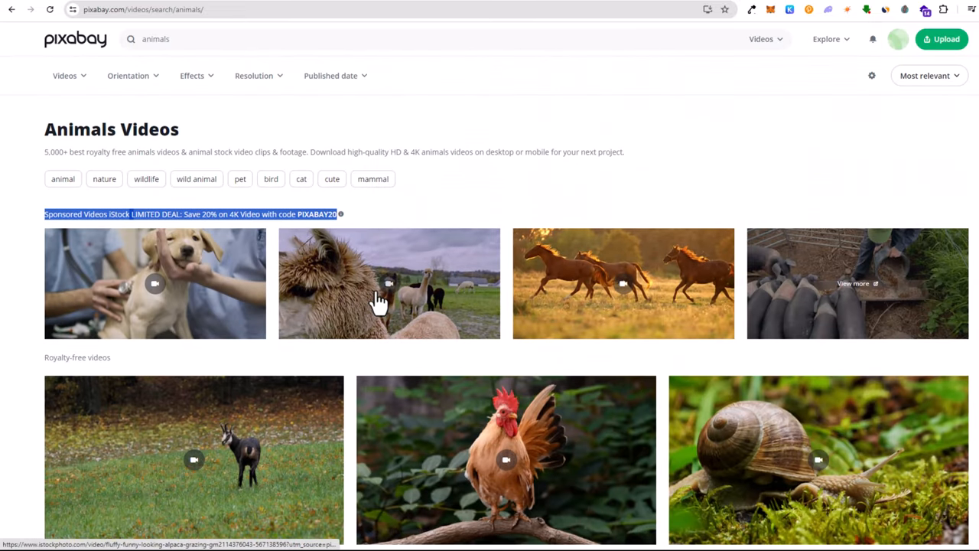
{"action": "scroll", "scroll_direction": "down", "scroll_amount": 3}
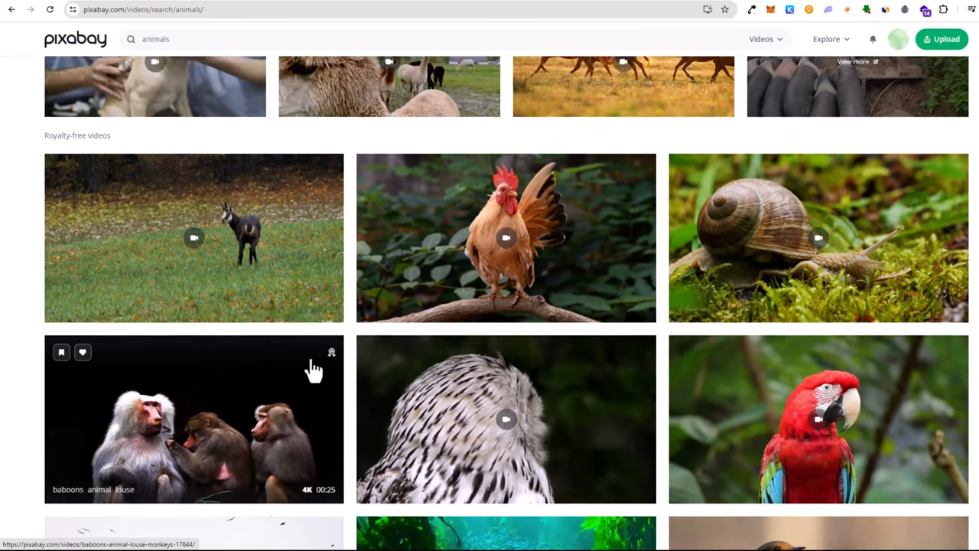
{"action": "scroll", "scroll_direction": "up", "scroll_amount": 3}
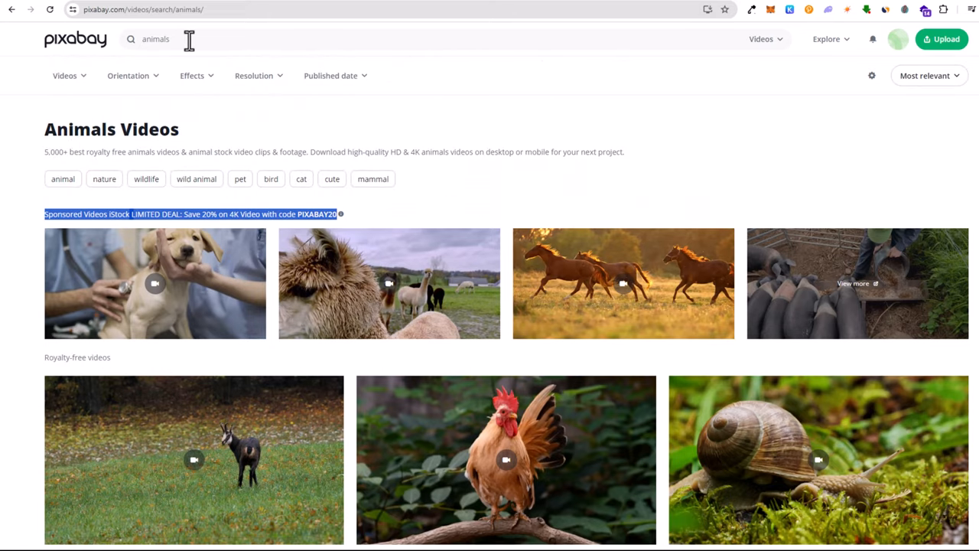
{"action": "triple_click", "coordinate": [156, 39]}
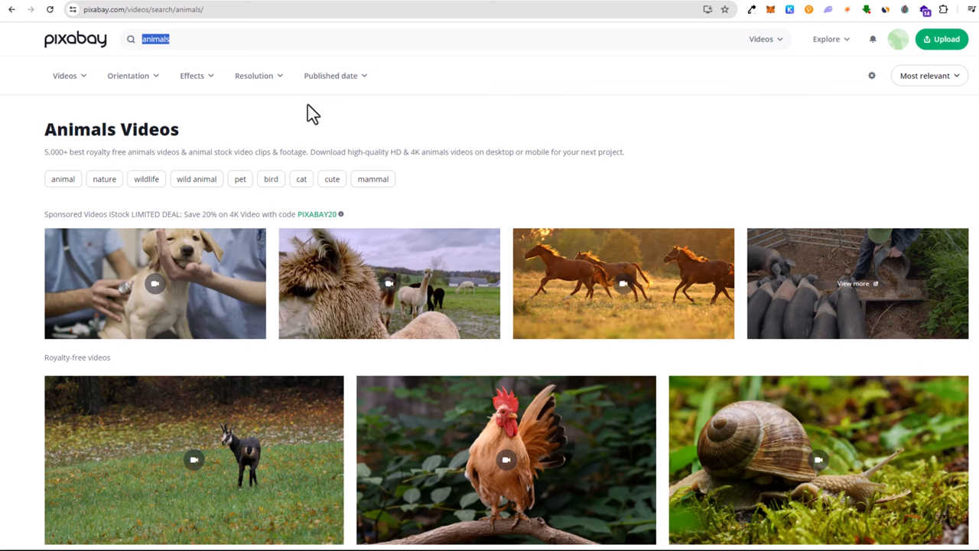
{"action": "mouse_move", "coordinate": [284, 113]}
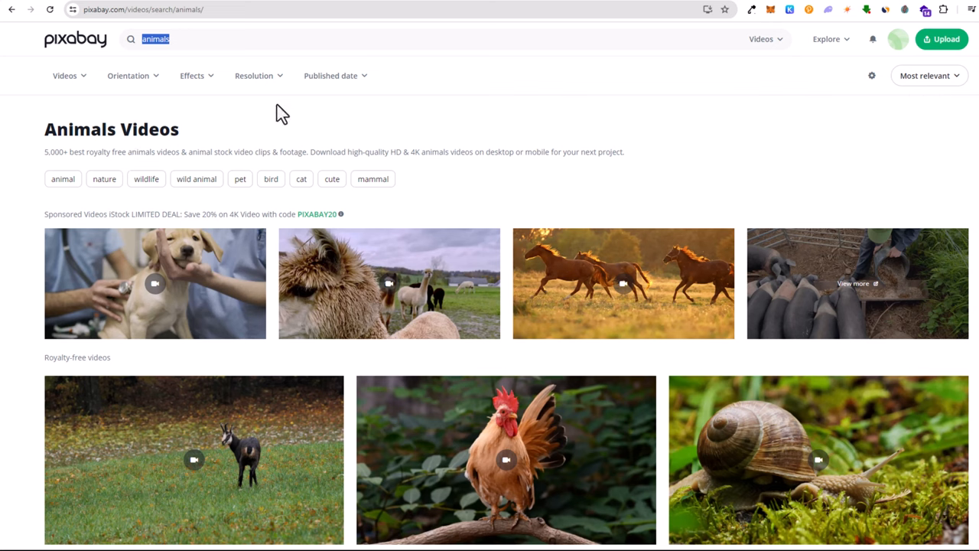
{"action": "mouse_move", "coordinate": [329, 4]}
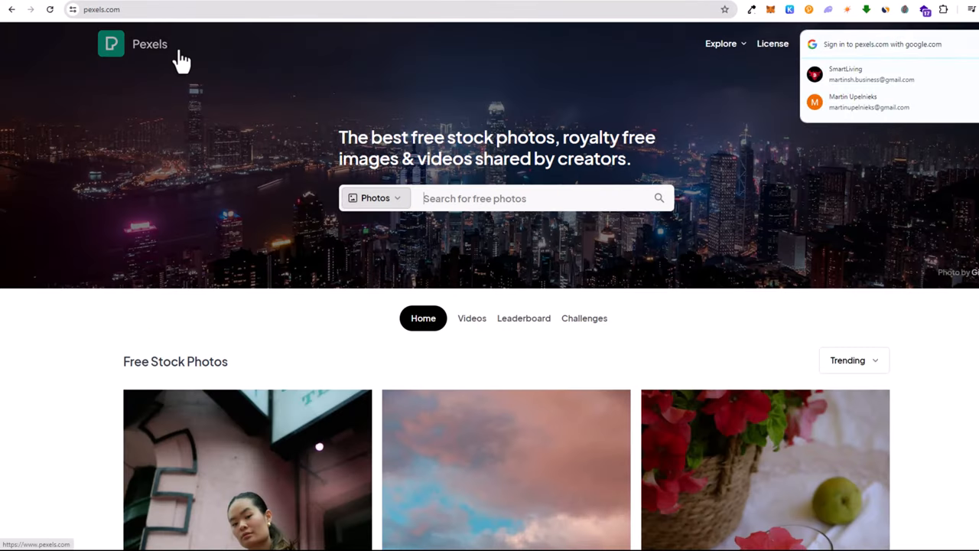
- Search Pexels videos for 'cars' and scroll through the car video results
{"action": "left_click", "coordinate": [374, 197]}
{"action": "type", "text": "cars"}
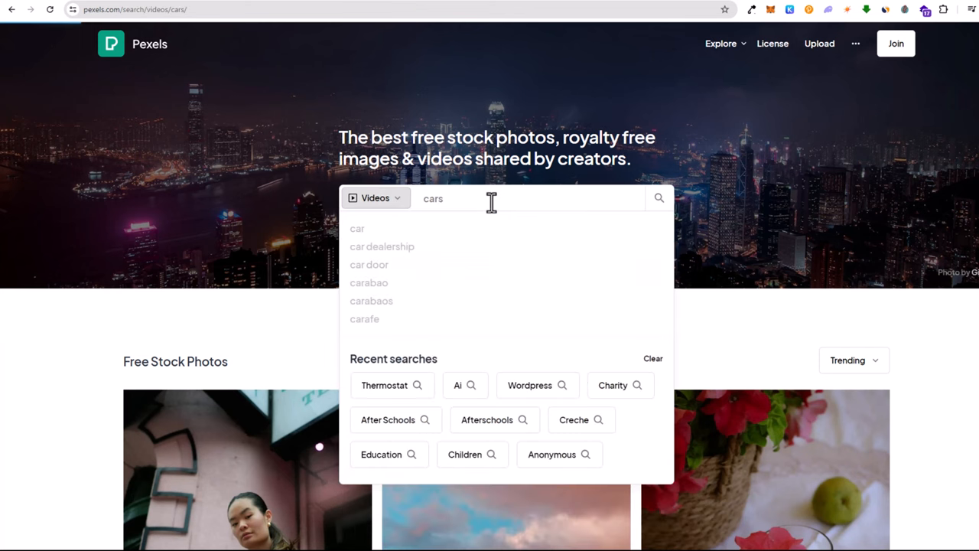
{"action": "key", "text": "Return"}
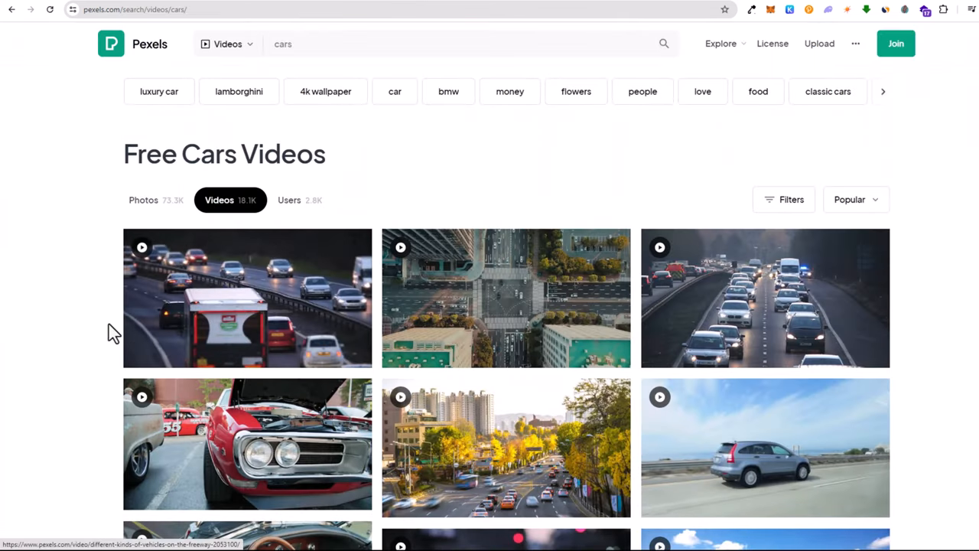
{"action": "mouse_move", "coordinate": [81, 329]}
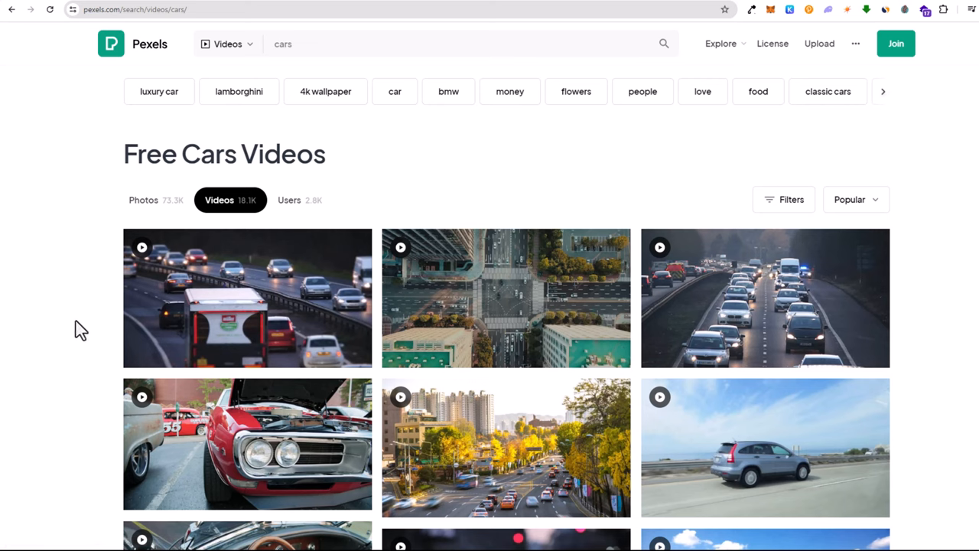
{"action": "mouse_move", "coordinate": [195, 133]}
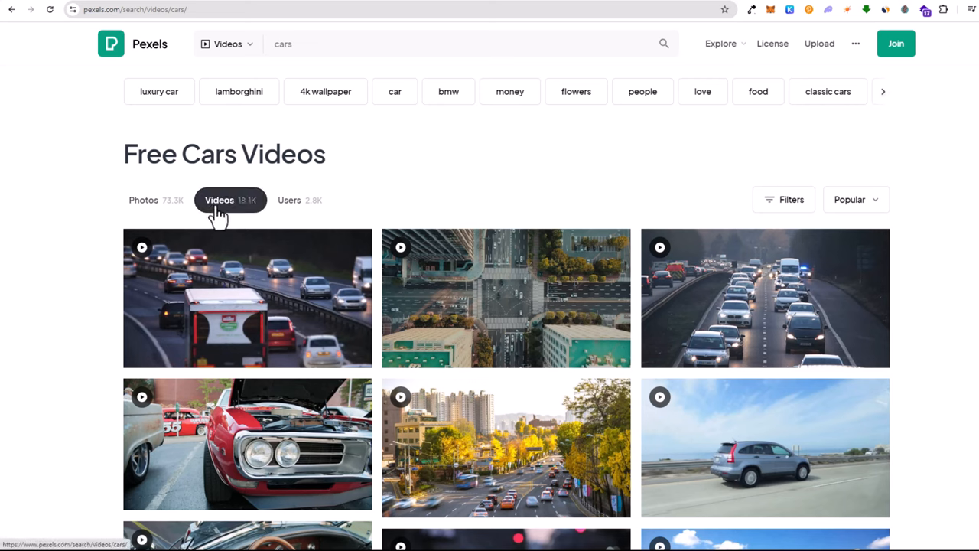
{"action": "mouse_move", "coordinate": [252, 213]}
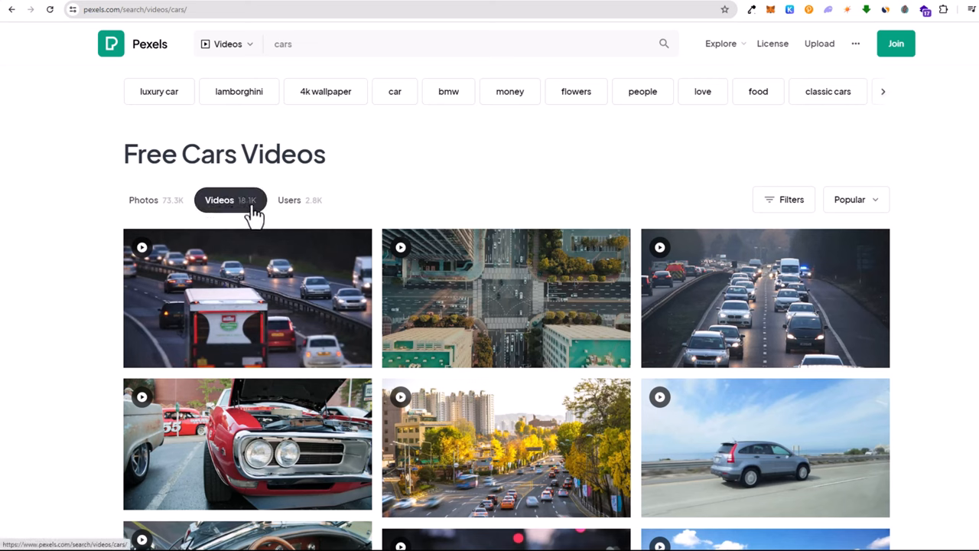
{"action": "scroll", "scroll_direction": "down", "scroll_amount": 3}
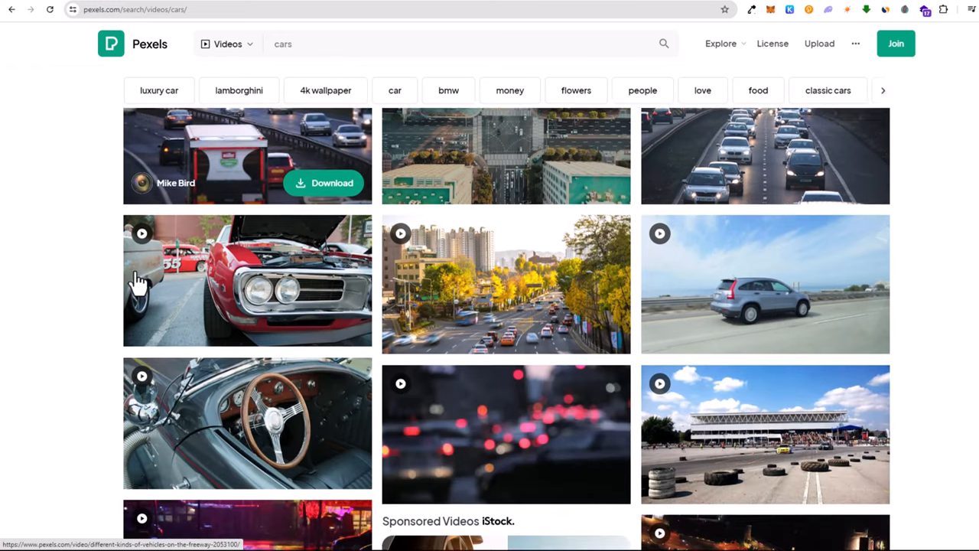
{"action": "scroll", "scroll_direction": "down", "scroll_amount": 3}
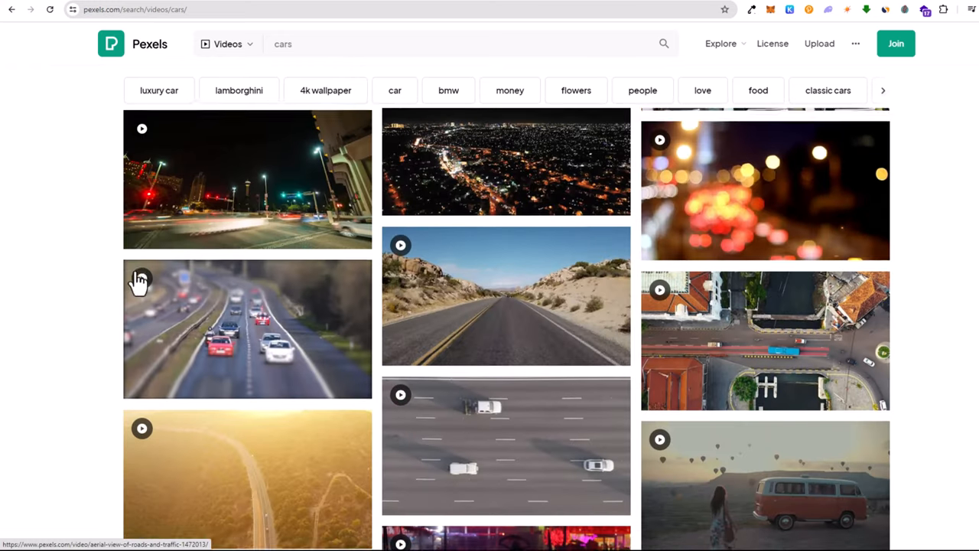
{"action": "scroll", "scroll_direction": "down", "scroll_amount": 3}
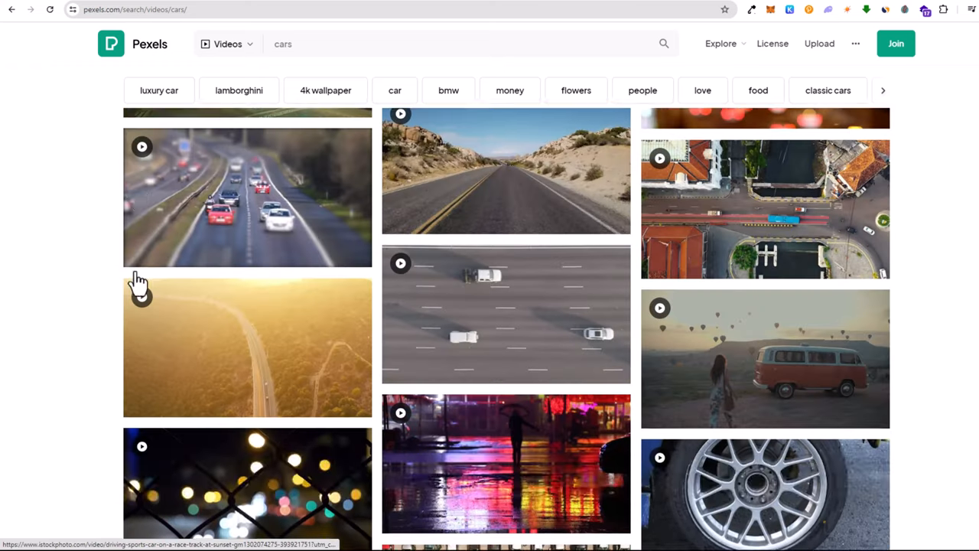
{"action": "scroll", "scroll_direction": "up", "scroll_amount": 3}
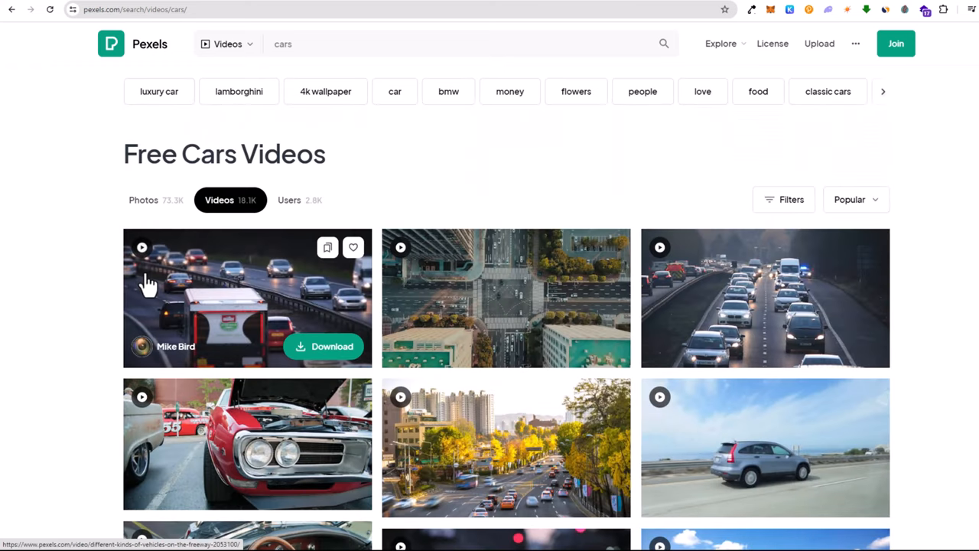
{"action": "left_click", "coordinate": [228, 43]}
{"action": "type", "text": "bikes"}
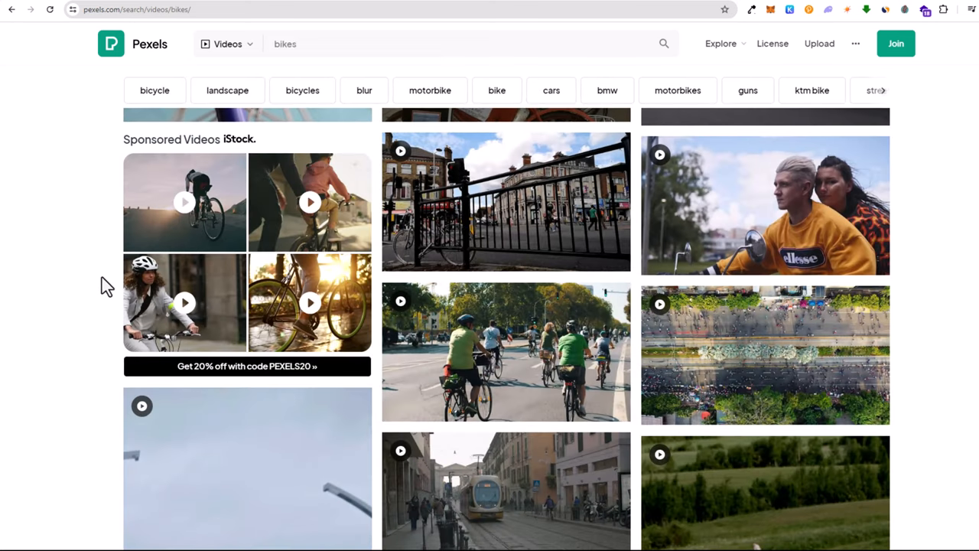
- Scroll through the Pexels 'bikes' video results of motorcycle and bicycle clips
{"action": "scroll", "scroll_direction": "up", "scroll_amount": 3}
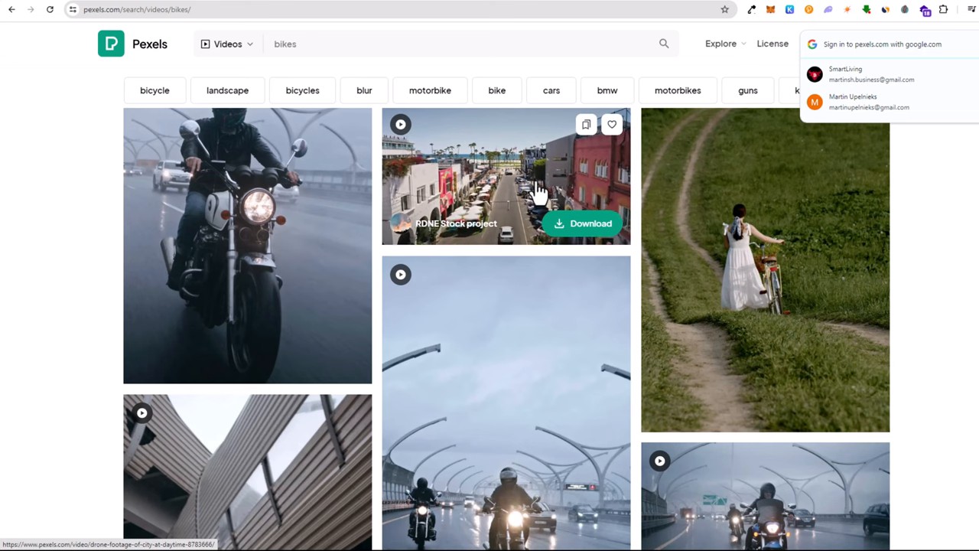
{"action": "scroll", "scroll_direction": "down", "scroll_amount": 3}
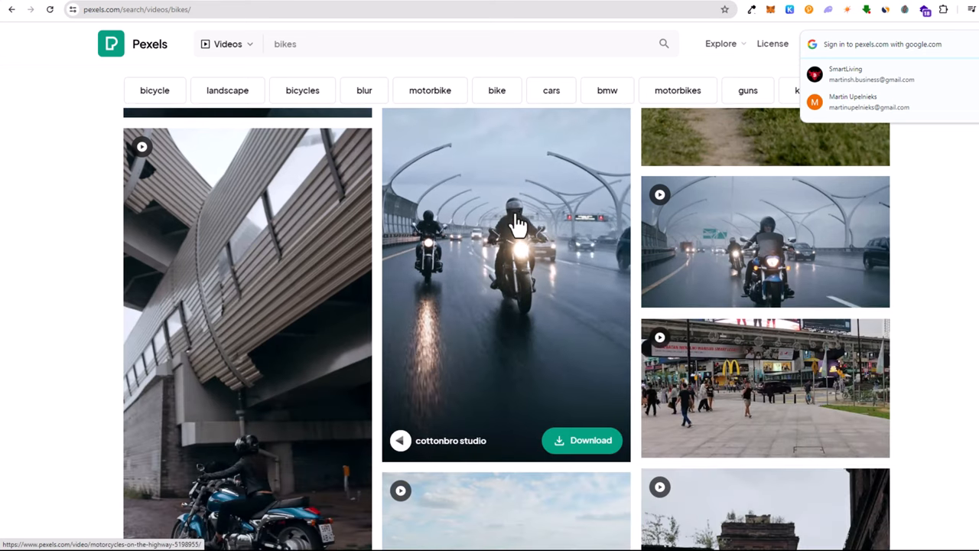
{"action": "mouse_move", "coordinate": [273, 279]}
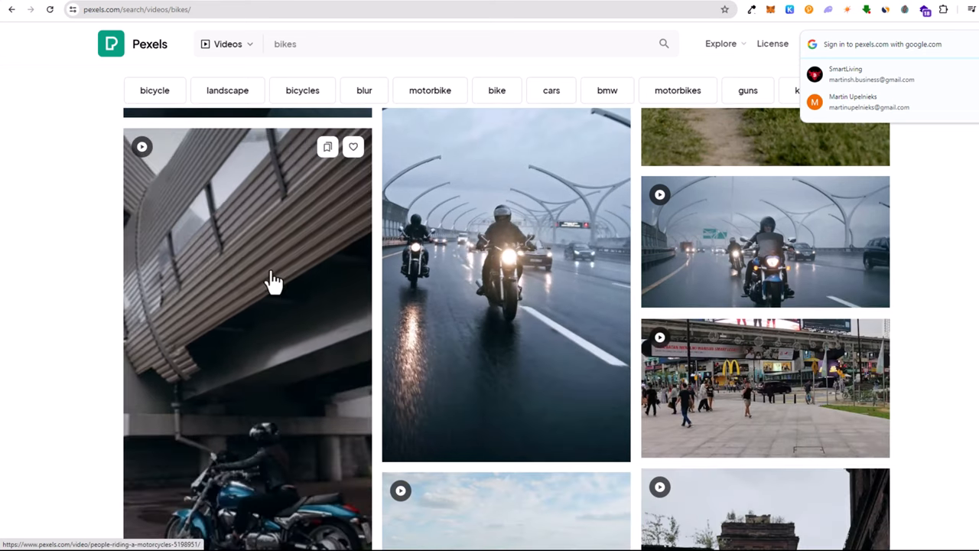
{"action": "scroll", "scroll_direction": "down", "scroll_amount": 3}
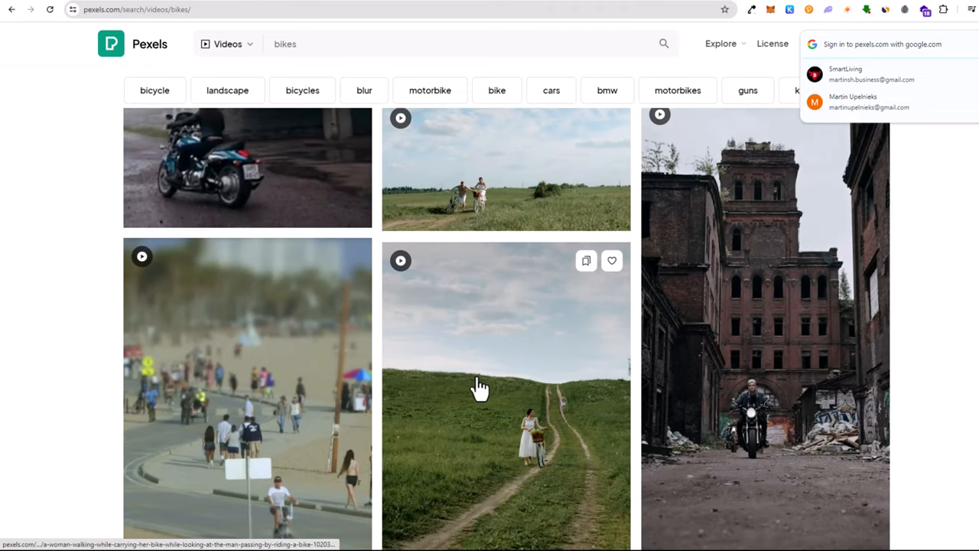
{"action": "scroll", "scroll_direction": "down", "scroll_amount": 3}
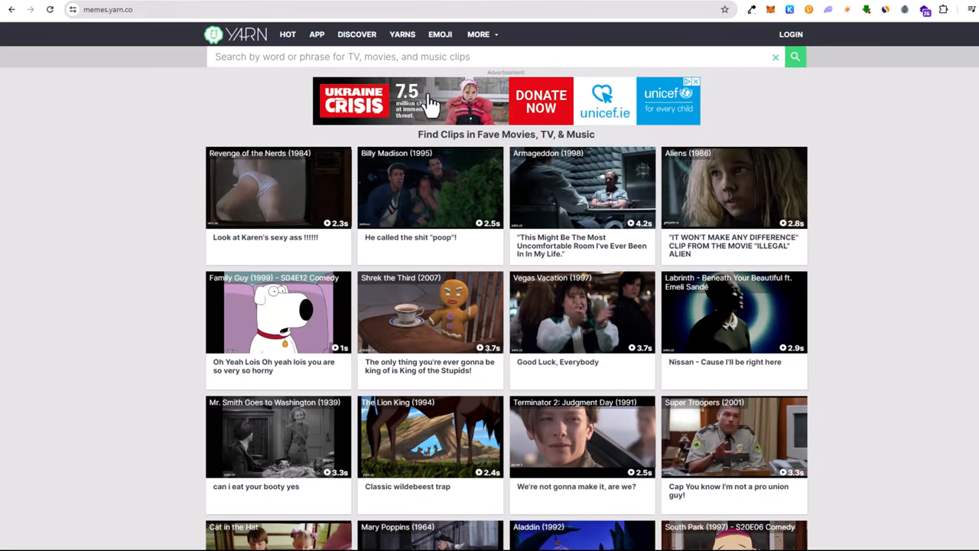
- Open Yarn's HOT popular clips page and scroll down to its bottom
{"action": "scroll", "scroll_direction": "down", "scroll_amount": 3}
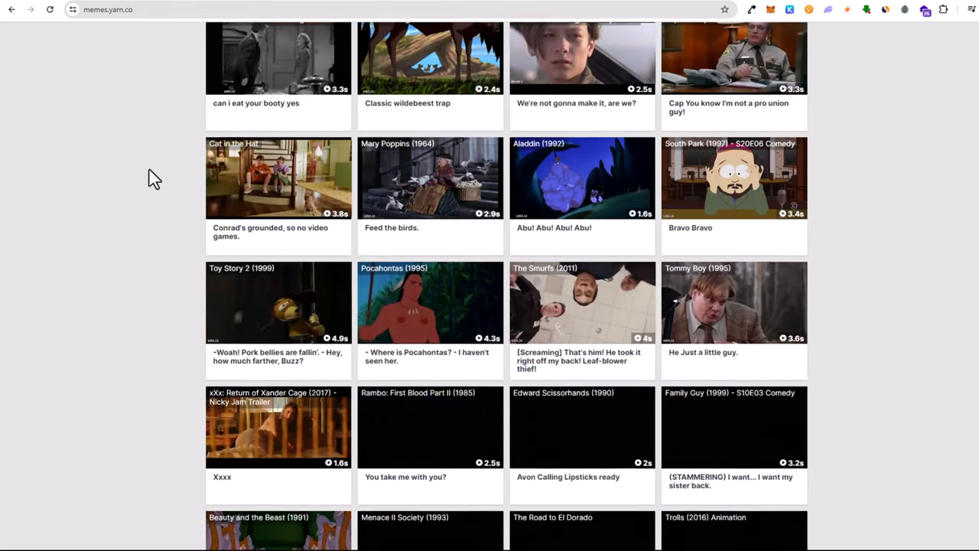
{"action": "scroll", "scroll_direction": "up", "scroll_amount": 3}
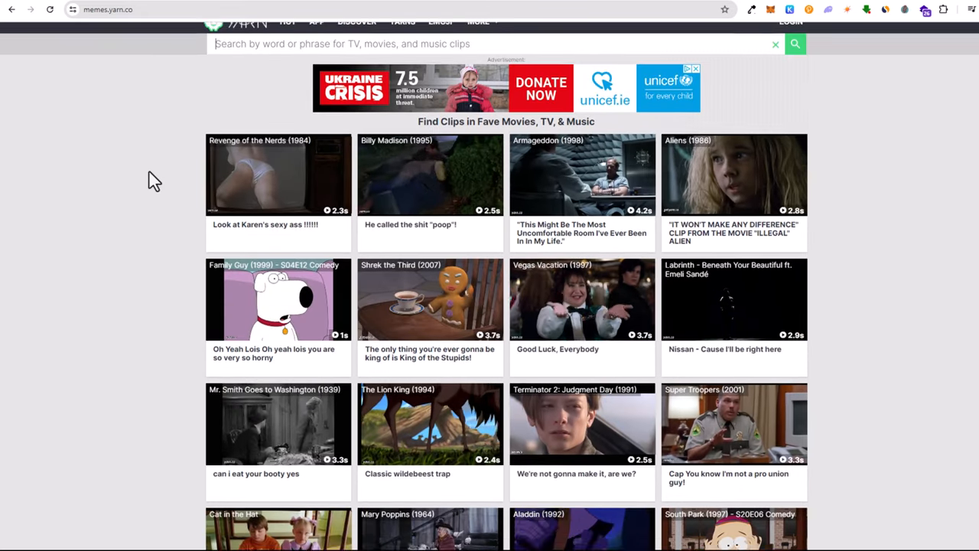
{"action": "scroll", "scroll_direction": "up", "scroll_amount": 3}
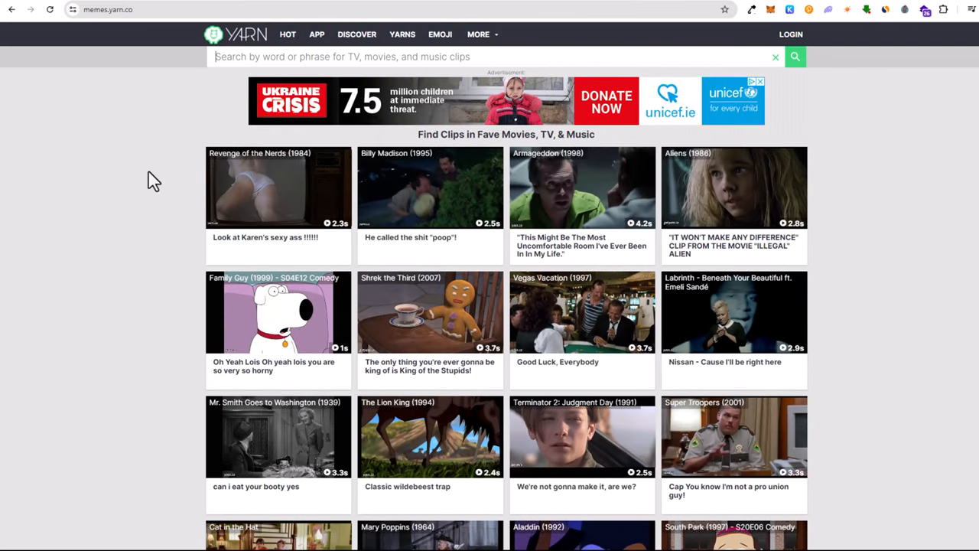
{"action": "mouse_move", "coordinate": [288, 34]}
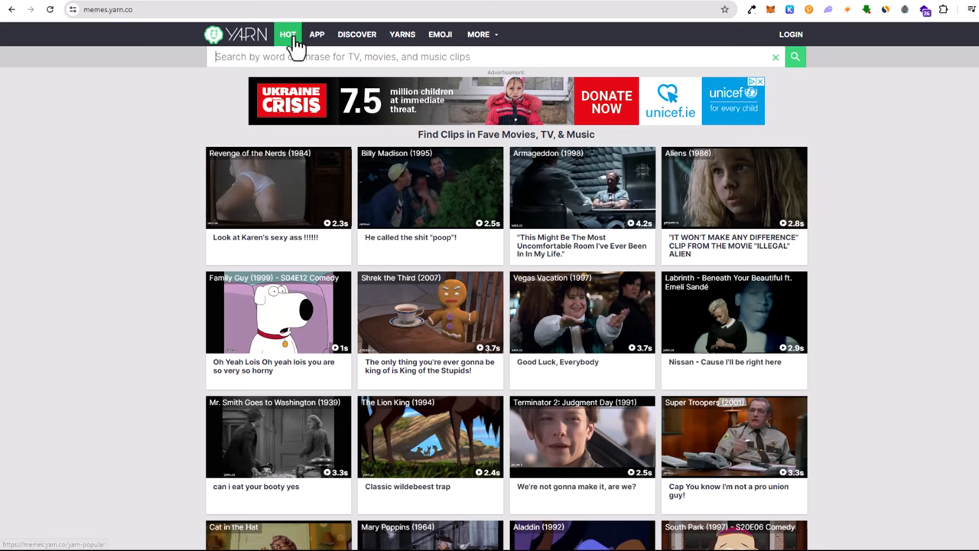
{"action": "left_click", "coordinate": [288, 34]}
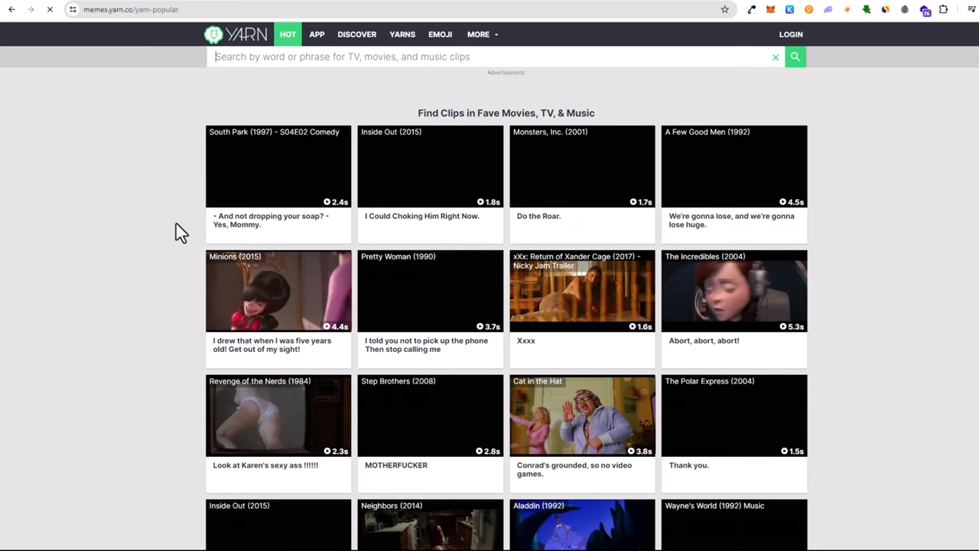
{"action": "scroll", "scroll_direction": "down", "scroll_amount": 3}
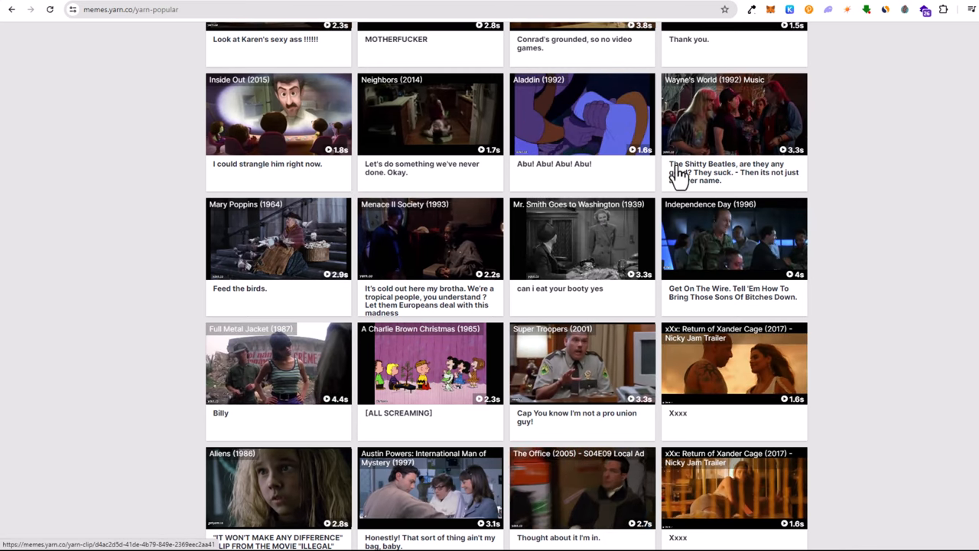
{"action": "scroll", "scroll_direction": "down", "scroll_amount": 3}
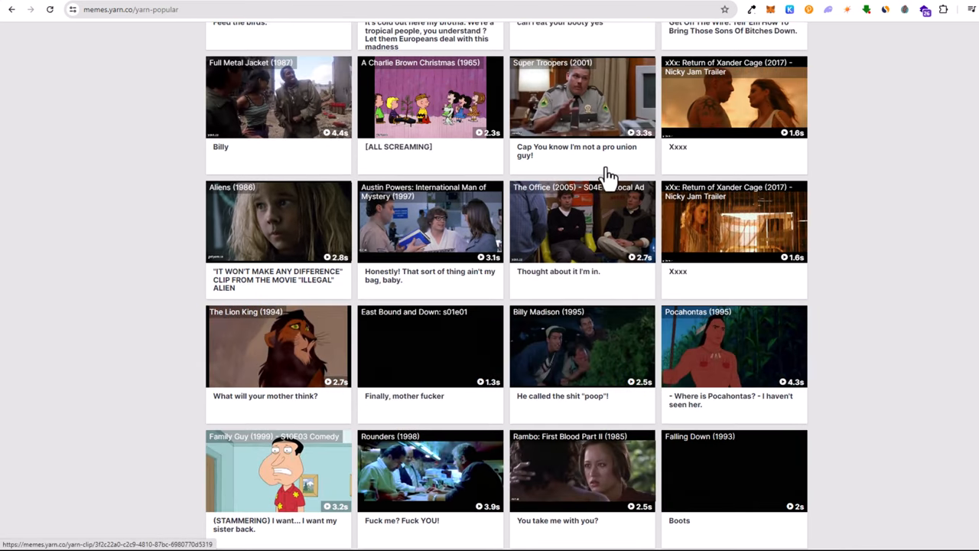
{"action": "scroll", "scroll_direction": "down", "scroll_amount": 3}
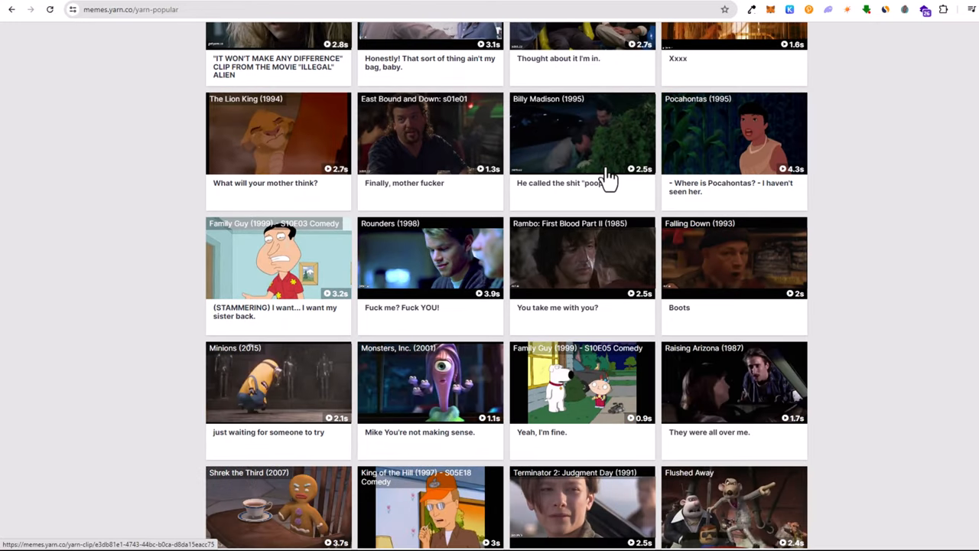
{"action": "scroll", "scroll_direction": "down", "scroll_amount": 3}
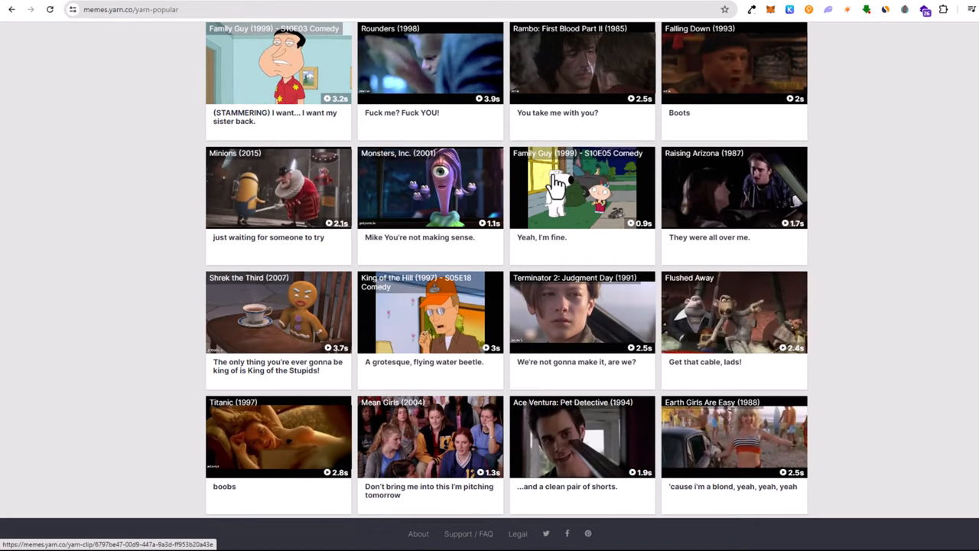
{"action": "scroll", "scroll_direction": "up", "scroll_amount": 3}
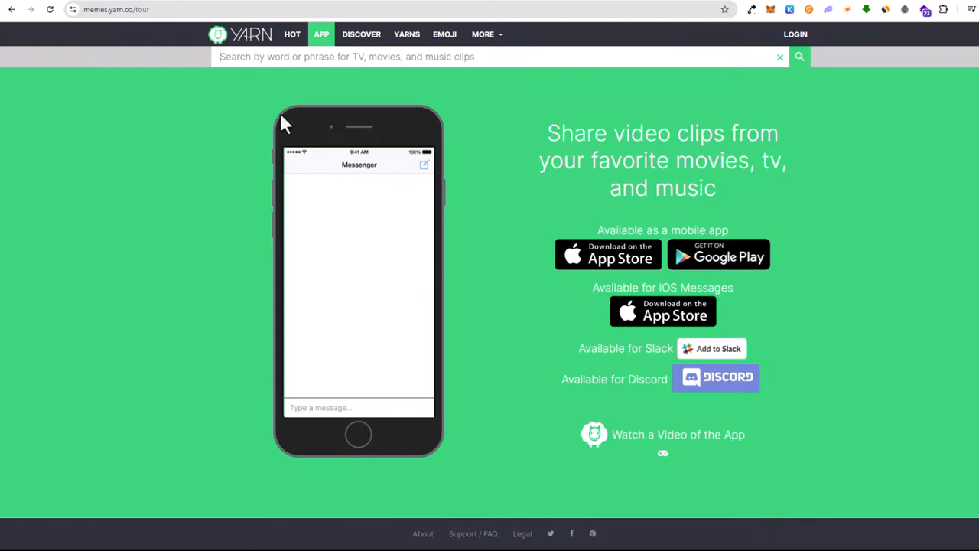
- Glance at Yarn's Discover page, then open Memes and scroll its clips
{"action": "left_click", "coordinate": [356, 34]}
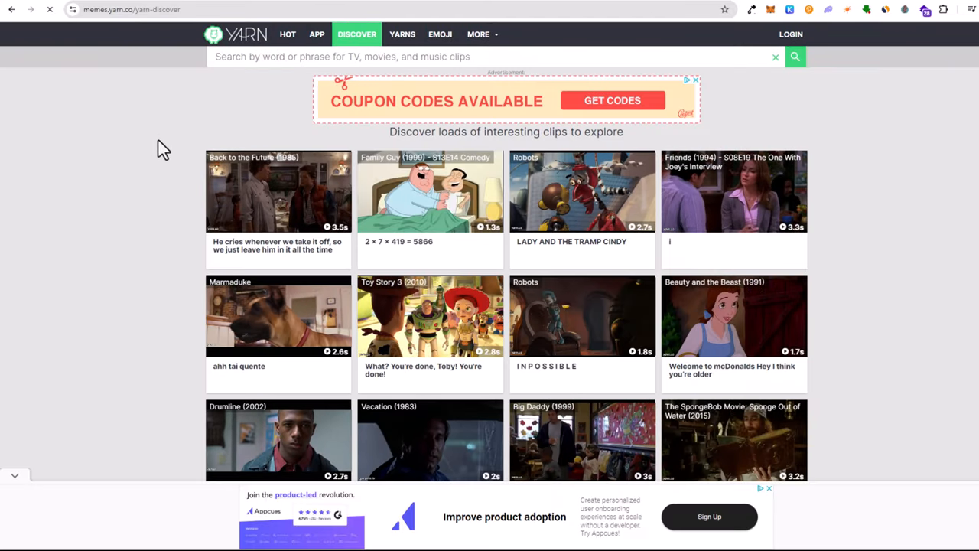
{"action": "scroll", "scroll_direction": "down", "scroll_amount": 3}
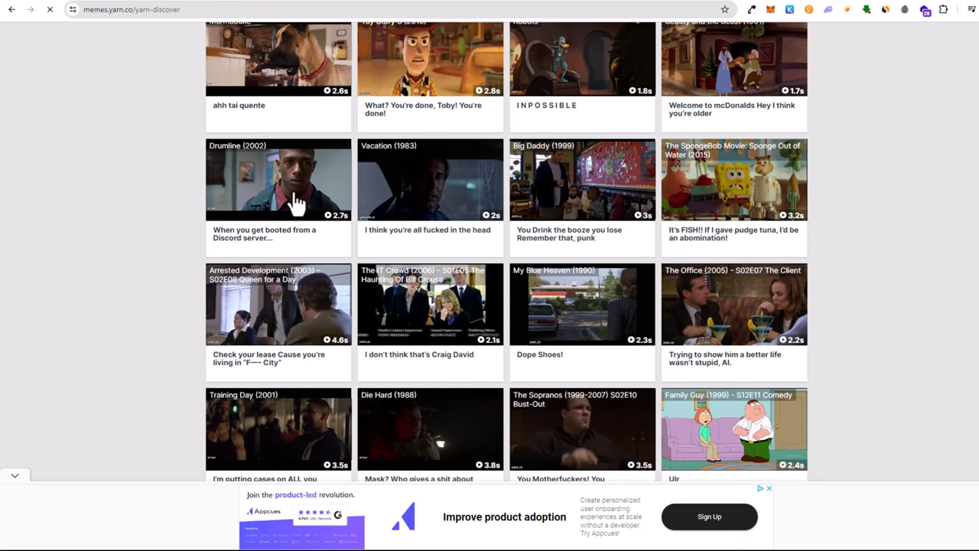
{"action": "left_click", "coordinate": [442, 34]}
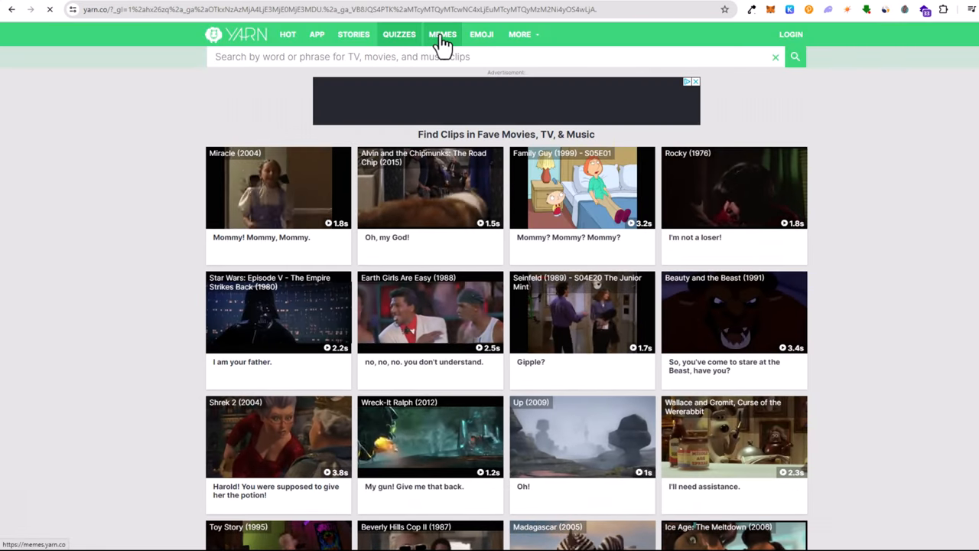
{"action": "left_click", "coordinate": [442, 34]}
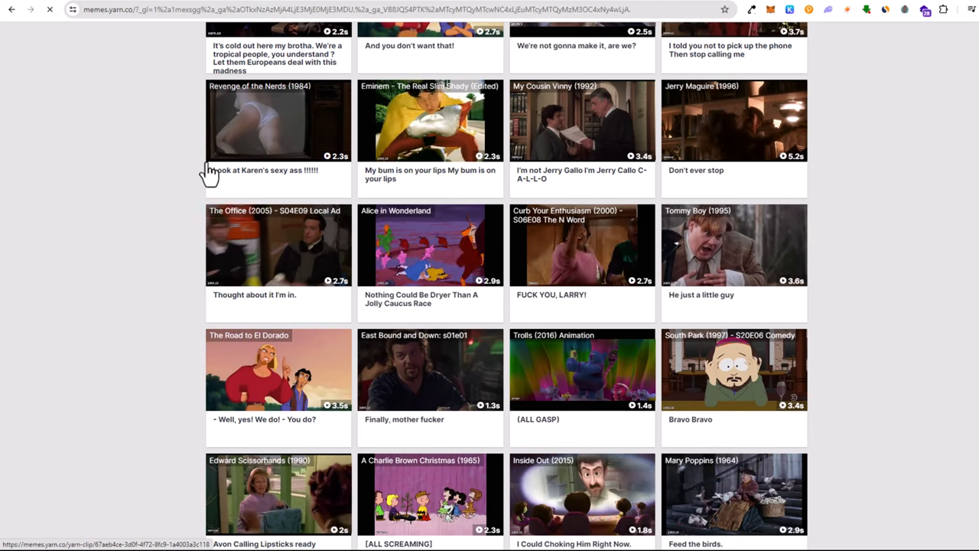
{"action": "scroll", "scroll_direction": "down", "scroll_amount": 3}
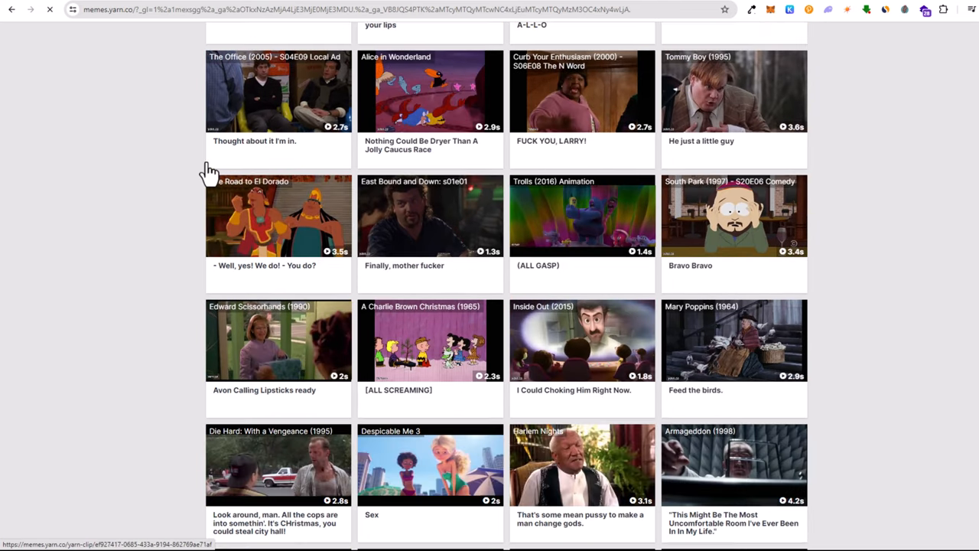
{"action": "scroll", "scroll_direction": "down", "scroll_amount": 3}
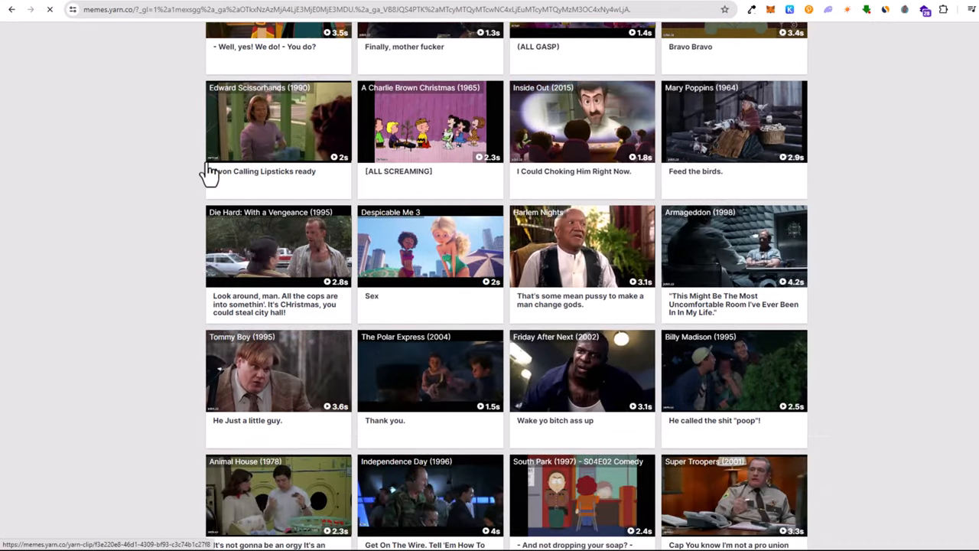